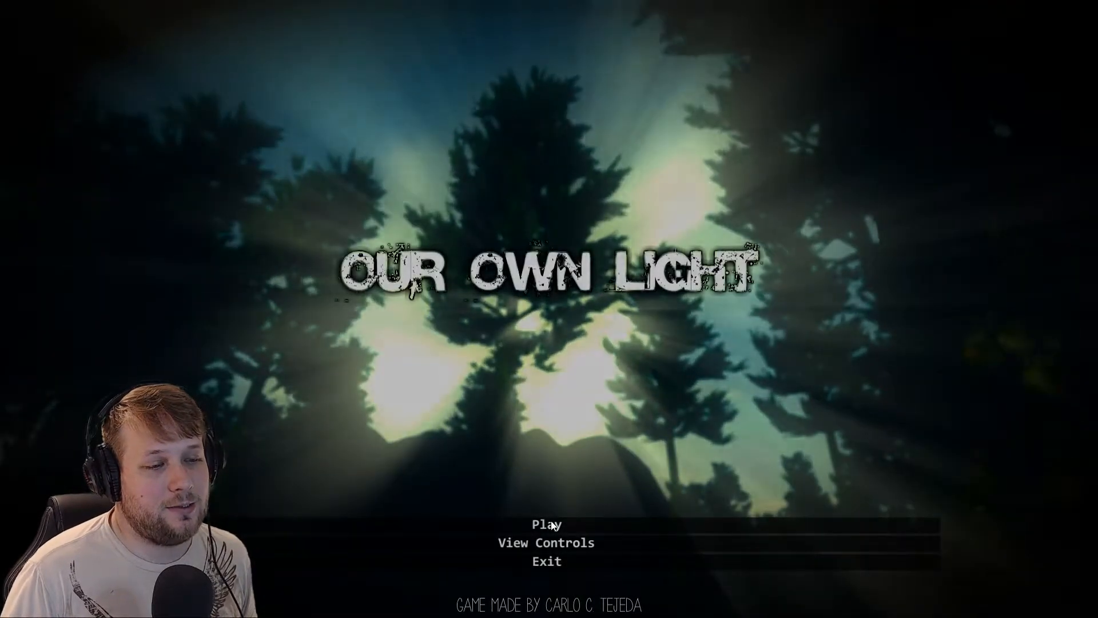
pyautogui.click(548, 524)
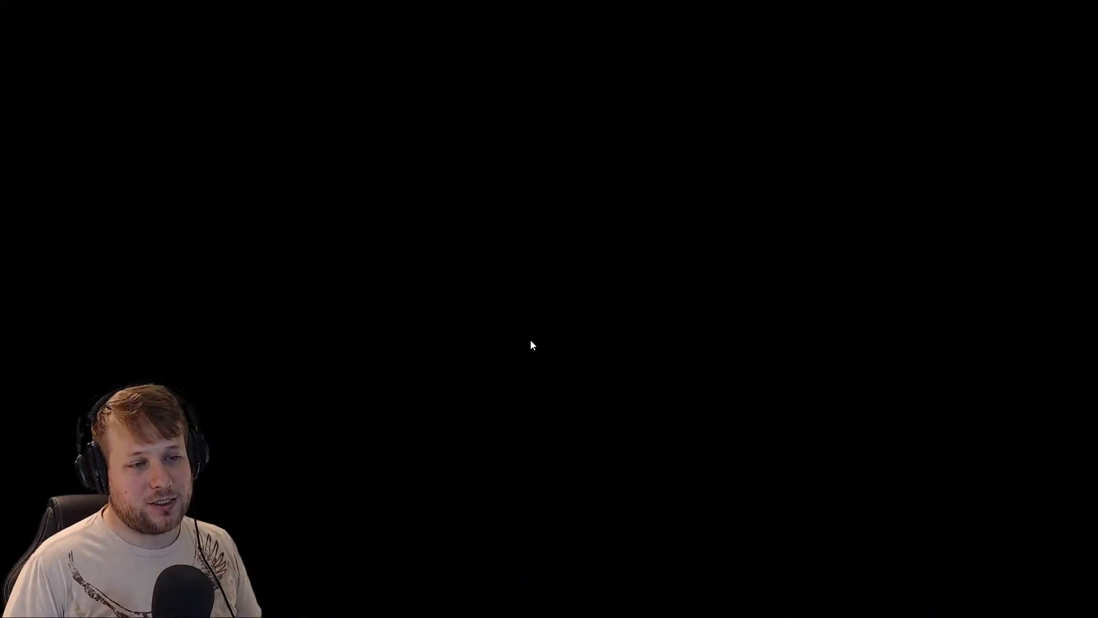
pyautogui.moveTo(797, 161)
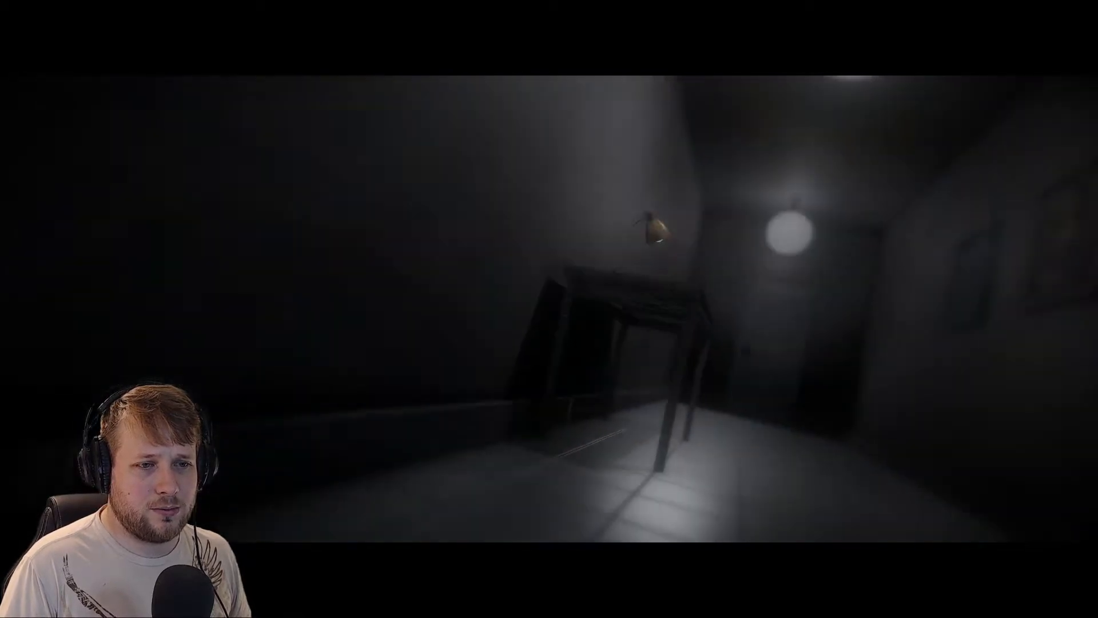
pyautogui.moveTo(549, 308)
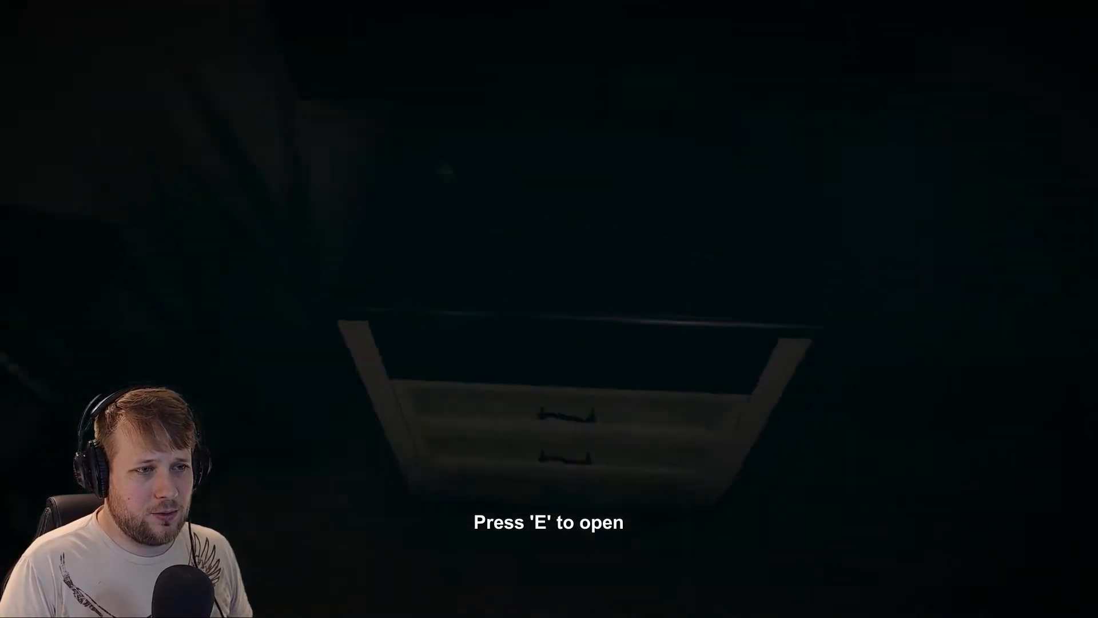
pyautogui.press('e')
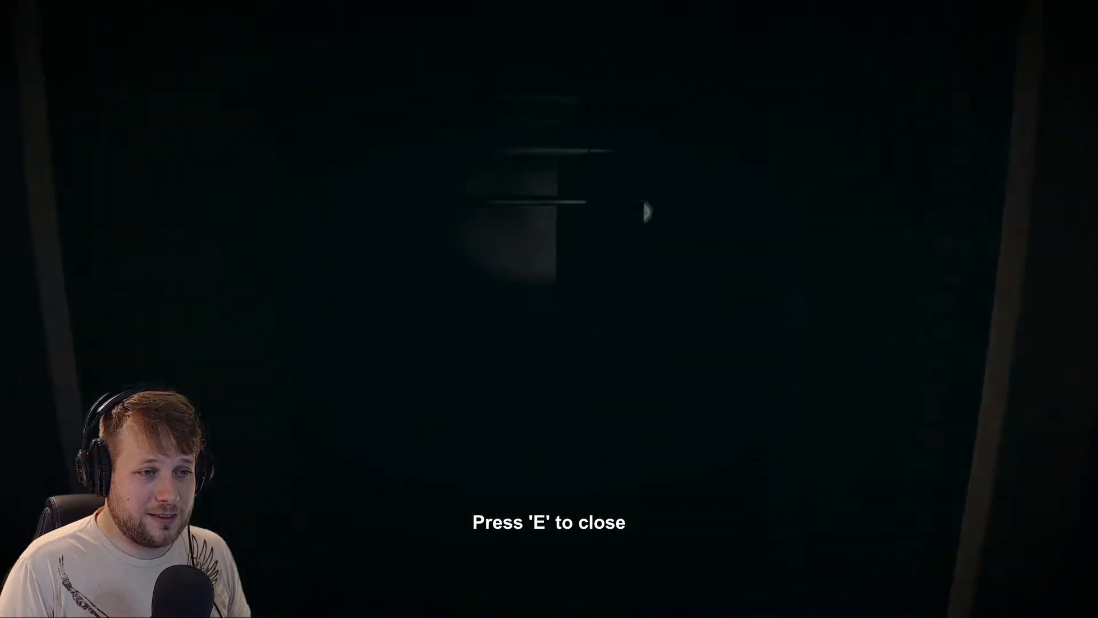
pyautogui.press('e')
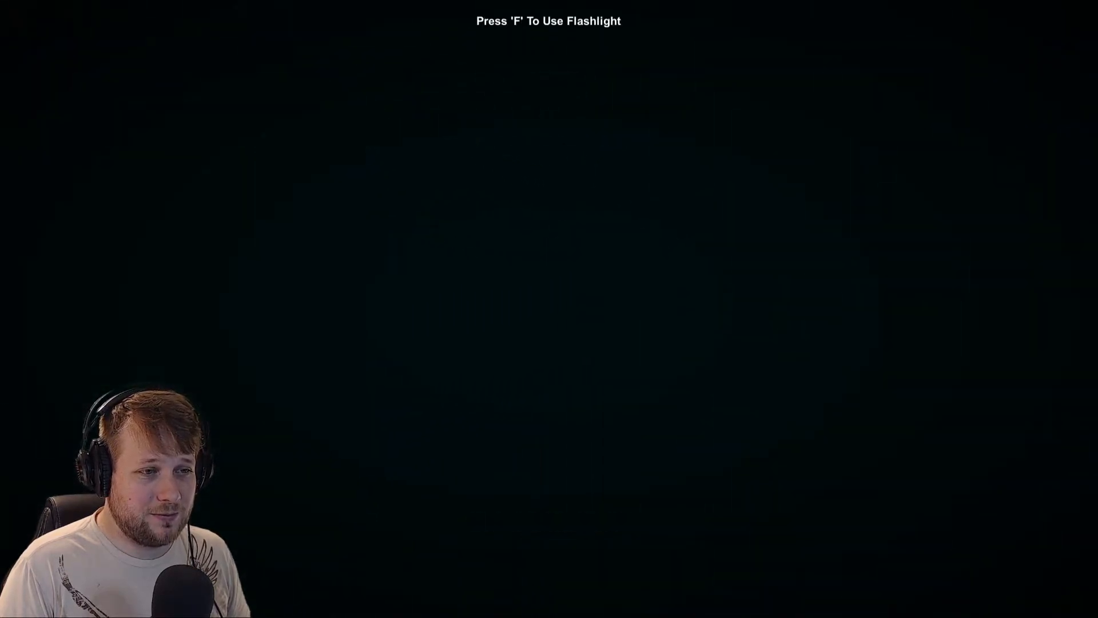
pyautogui.press('f')
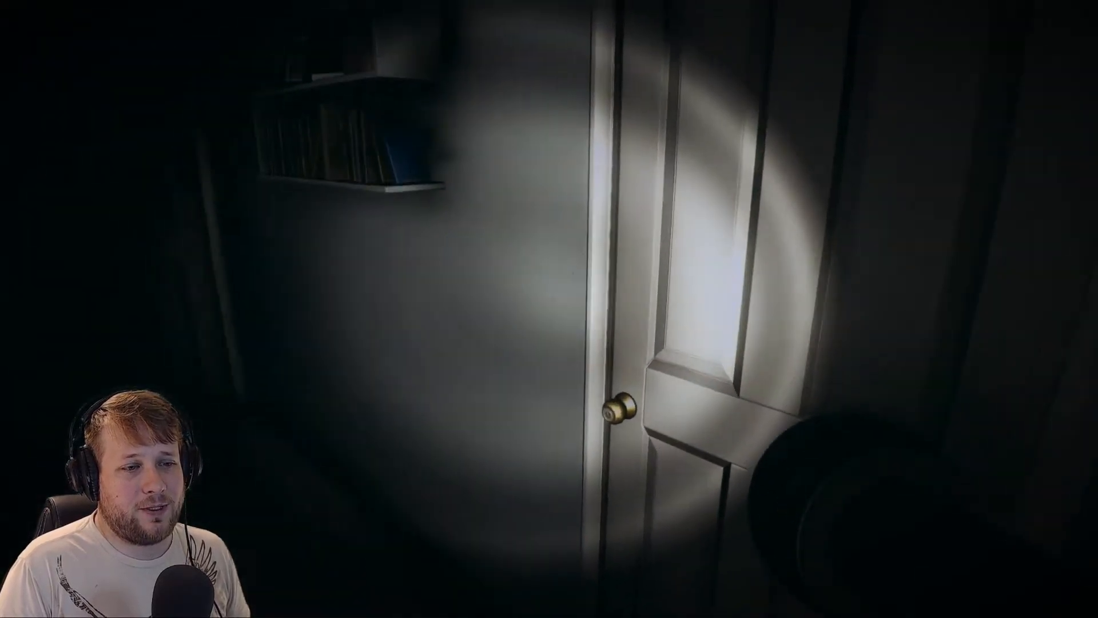
pyautogui.press('e')
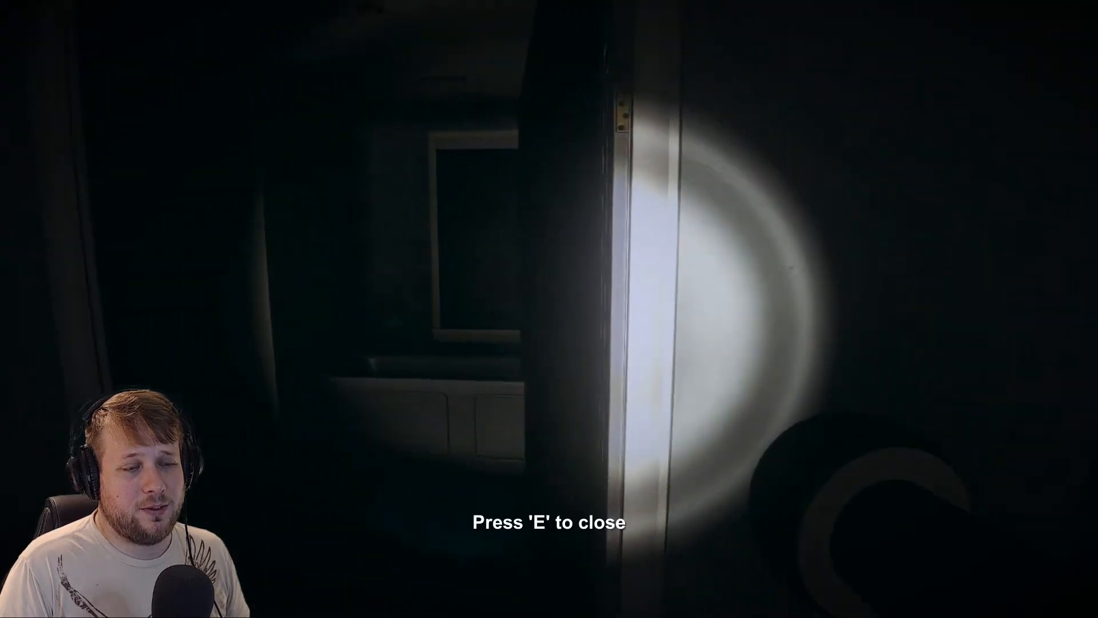
pyautogui.press('e')
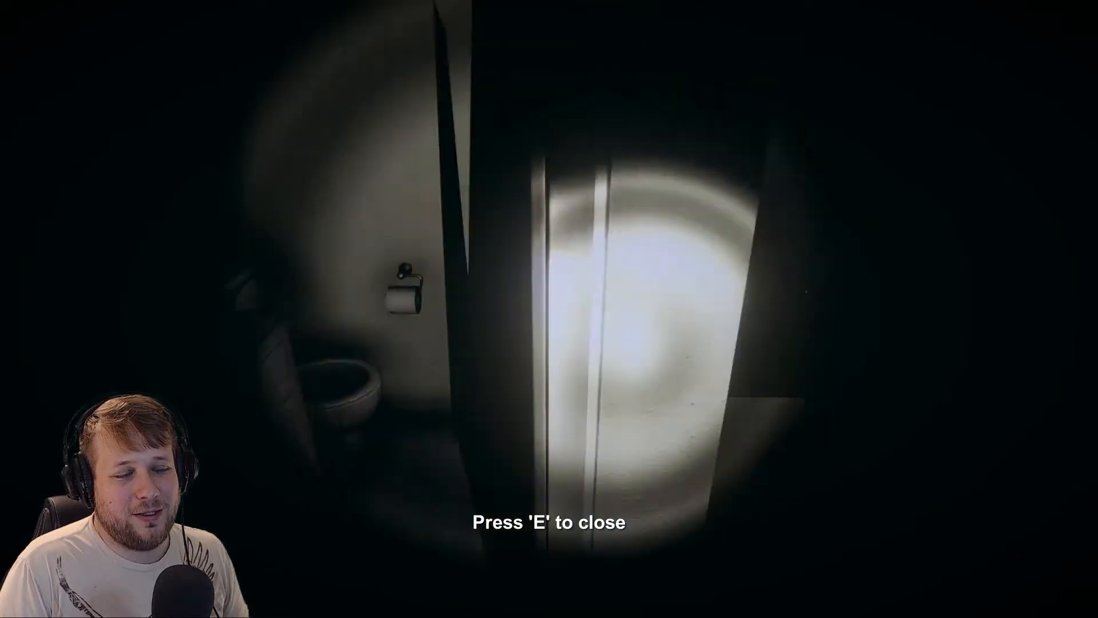
pyautogui.press('e')
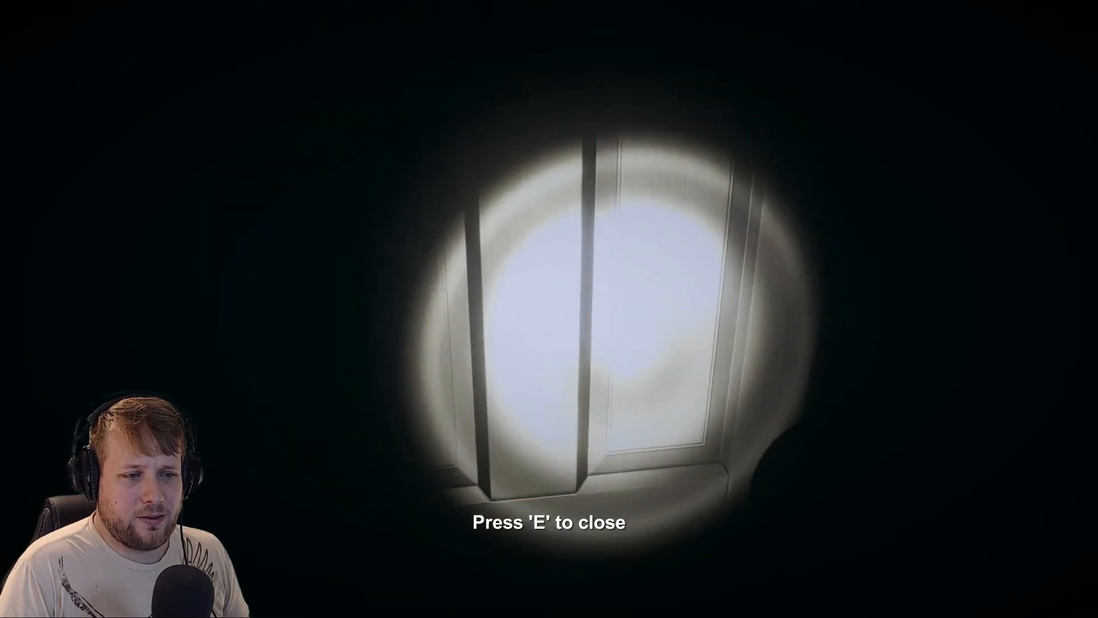
pyautogui.press('e')
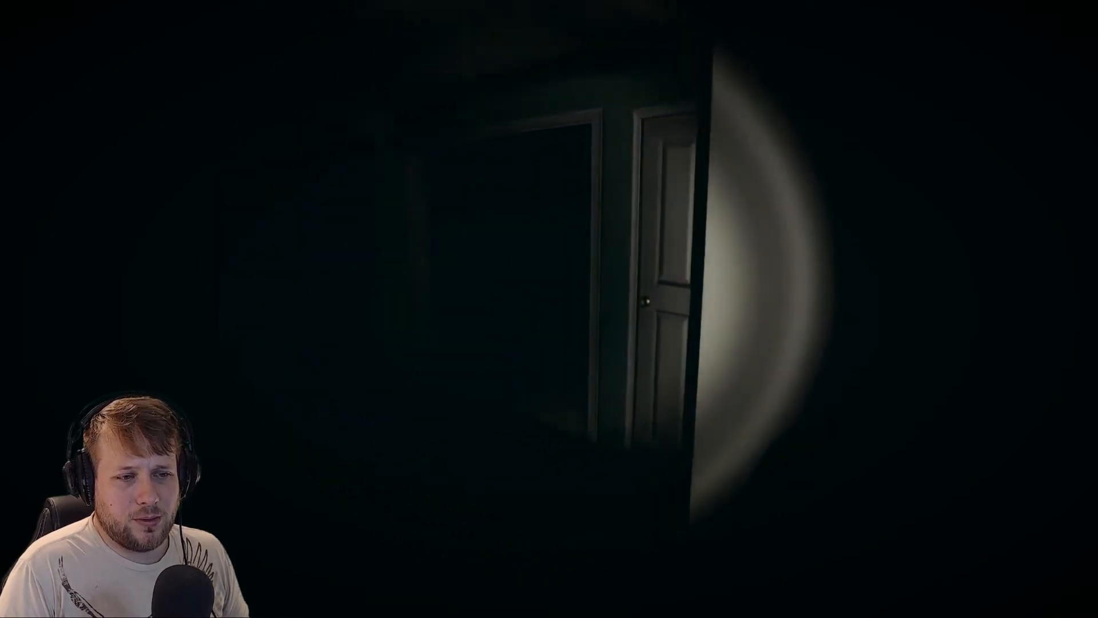